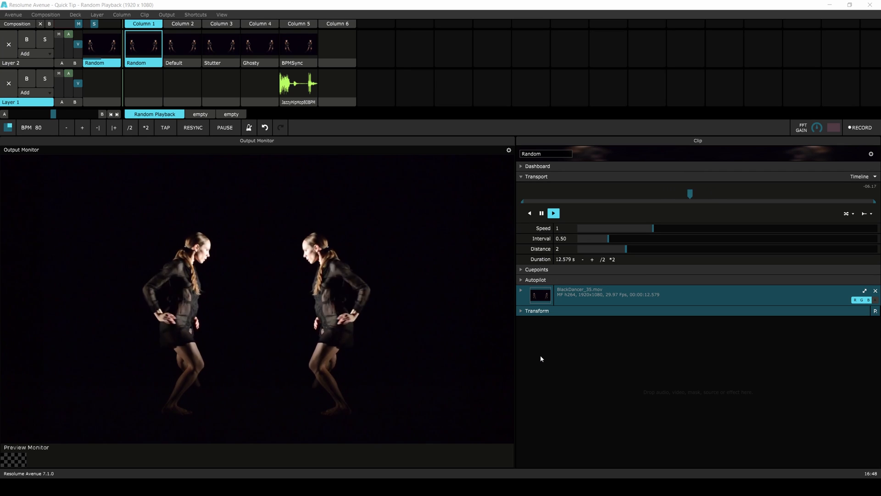
# - Launch the Default dancer clip in Layer 2, Column 2, replacing the Random clip
pyautogui.click(182, 46)
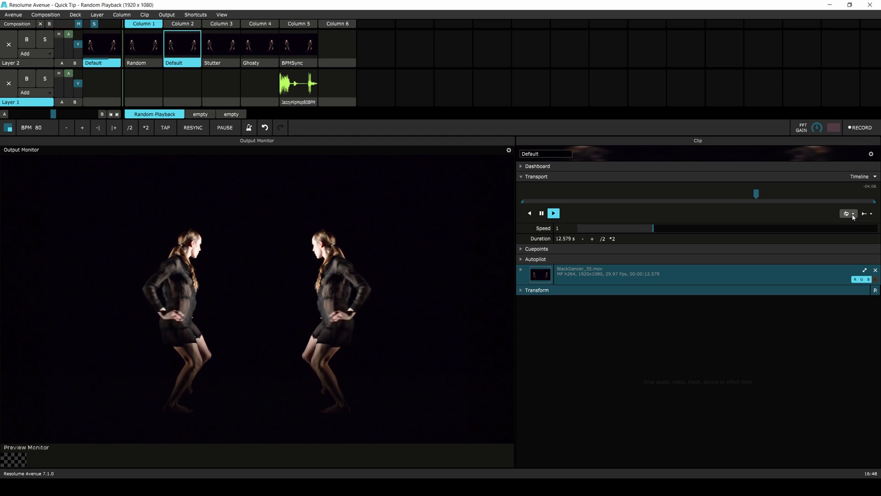
# - Set the Default clip's playback mode to Random, gaining interval and distance settings
pyautogui.click(848, 214)
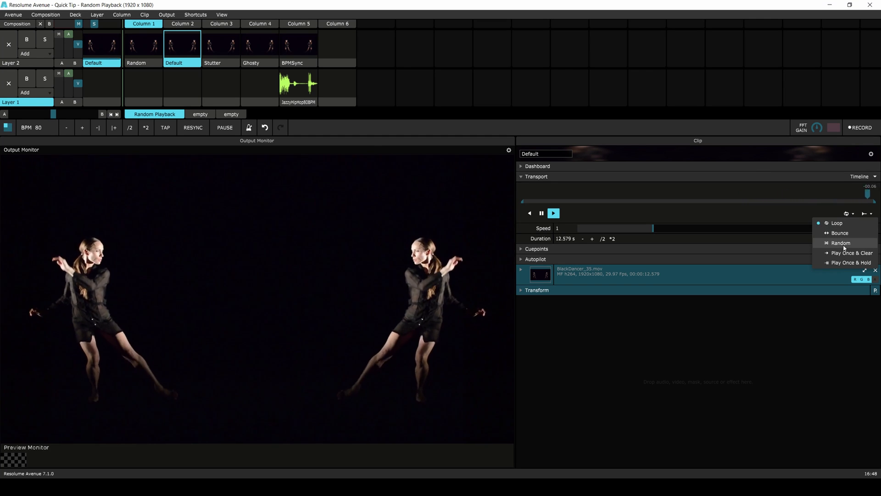
pyautogui.click(841, 242)
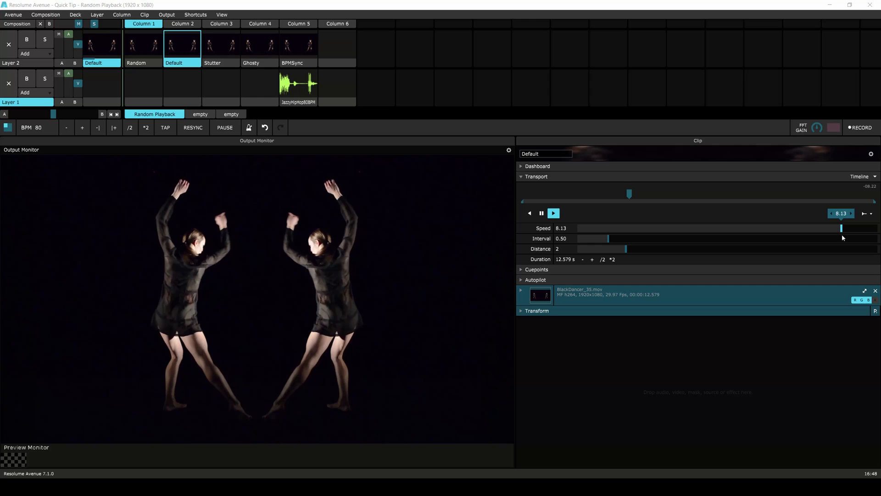
# - Sweep the random playback speed to about 1.36, then 0, and back to 1
pyautogui.moveTo(840, 228); pyautogui.dragTo(668, 228)
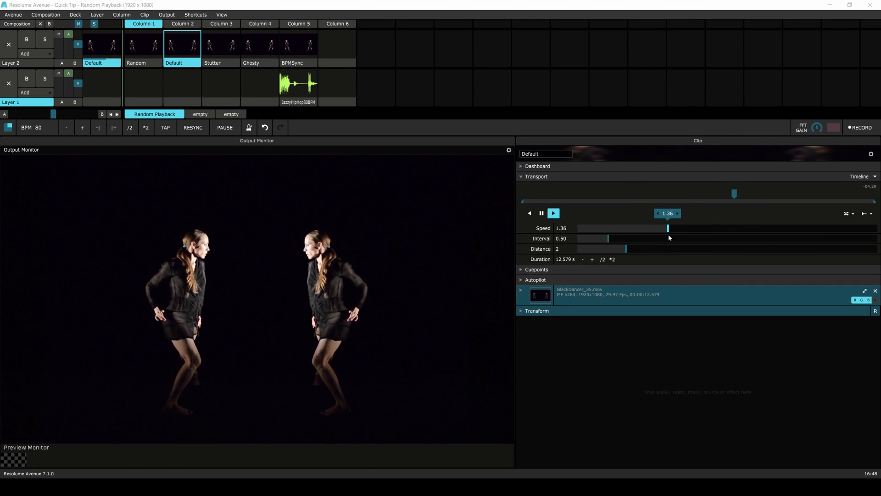
pyautogui.moveTo(667, 228); pyautogui.dragTo(577, 228)
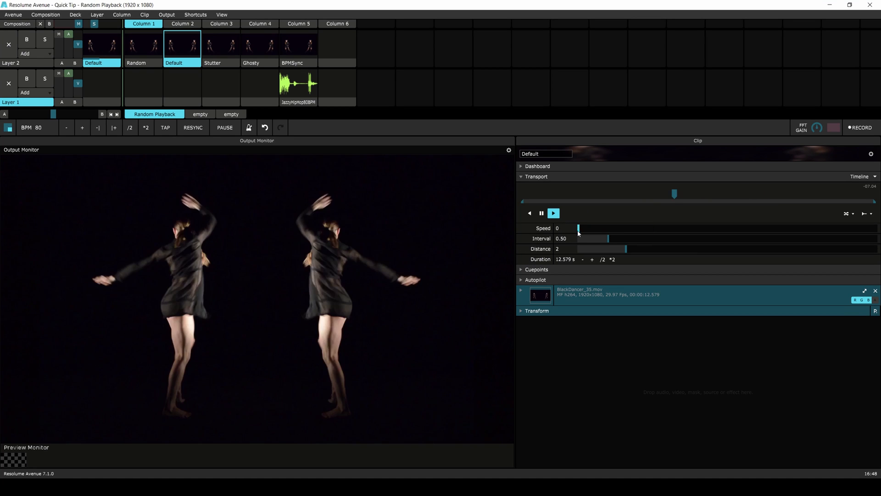
pyautogui.moveTo(579, 229); pyautogui.dragTo(652, 228)
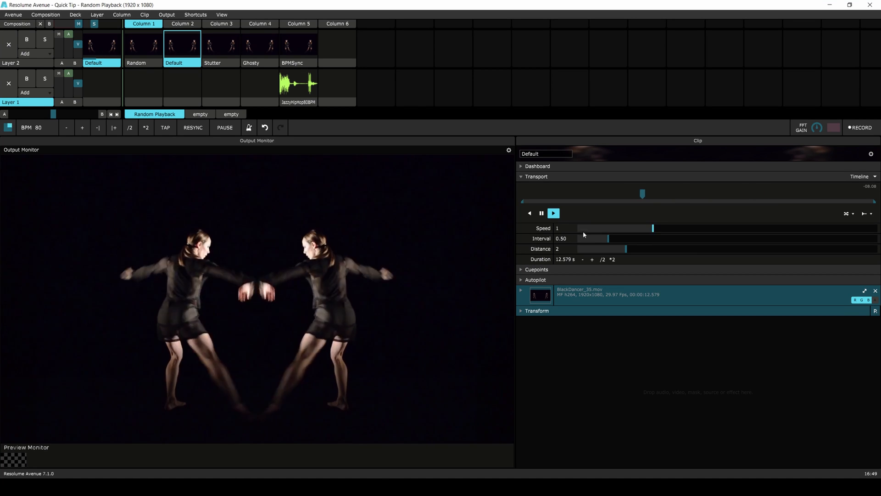
# - Try jump intervals 0.04 and 1.46, return to 0.50, and lower distance to 0.17
pyautogui.moveTo(607, 238); pyautogui.dragTo(582, 239)
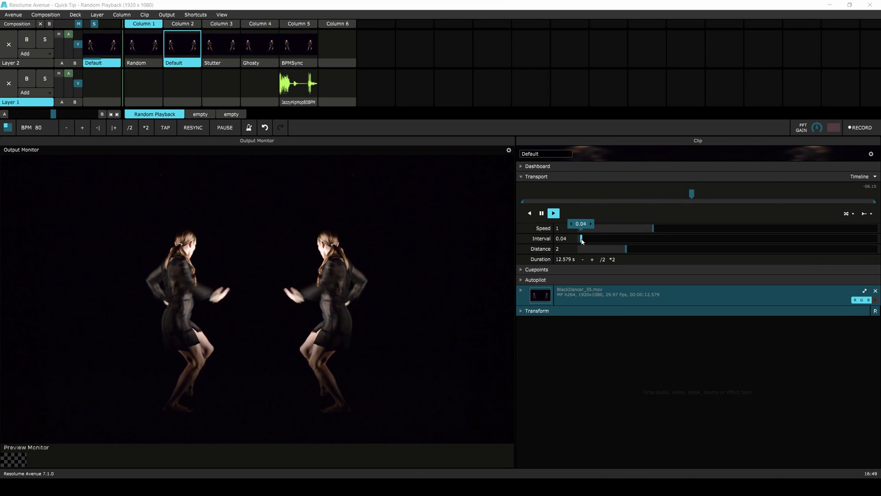
pyautogui.moveTo(582, 239); pyautogui.dragTo(666, 238)
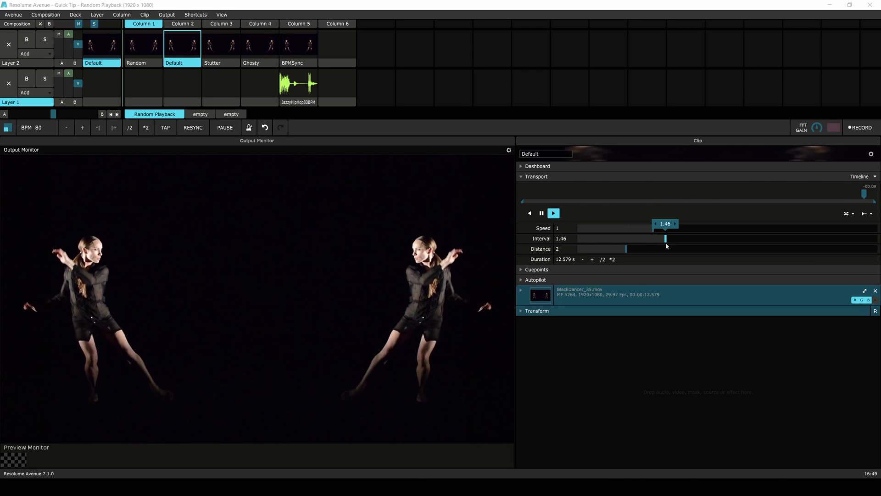
pyautogui.moveTo(666, 239); pyautogui.dragTo(874, 239)
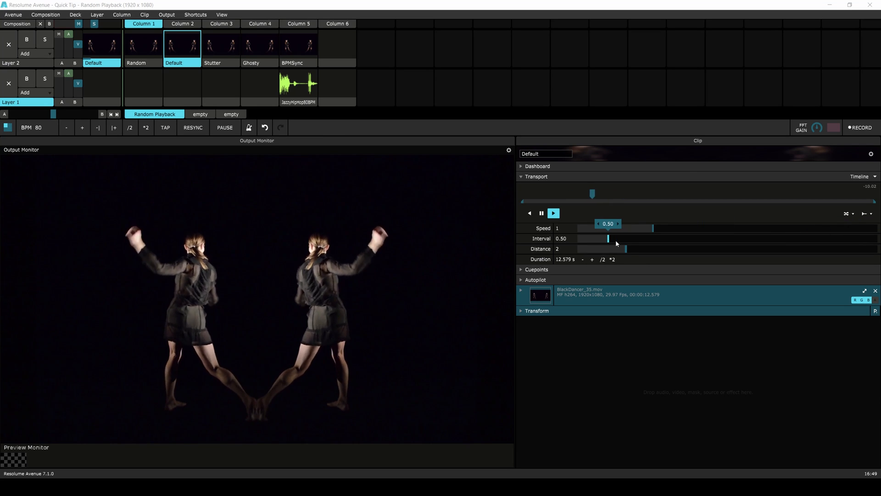
pyautogui.moveTo(624, 249); pyautogui.dragTo(582, 249)
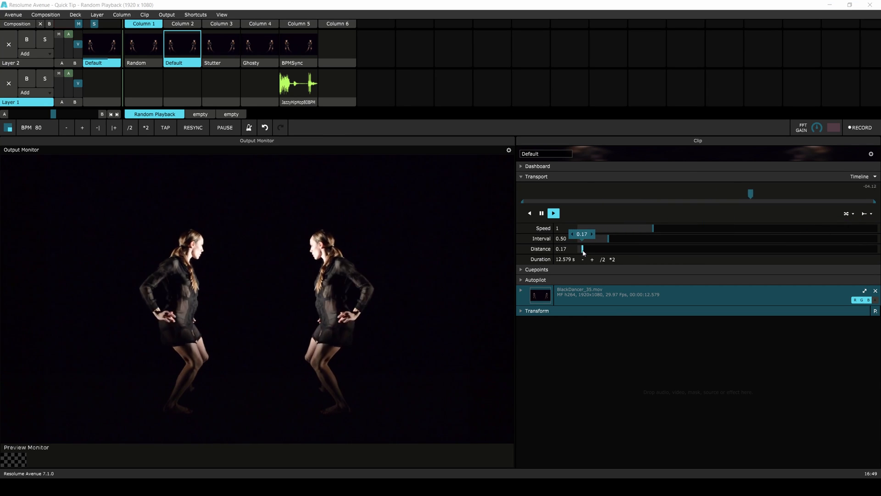
# - Raise the Default clip's jump distance to 0.34 and then about 7.04
pyautogui.moveTo(583, 248); pyautogui.dragTo(588, 249)
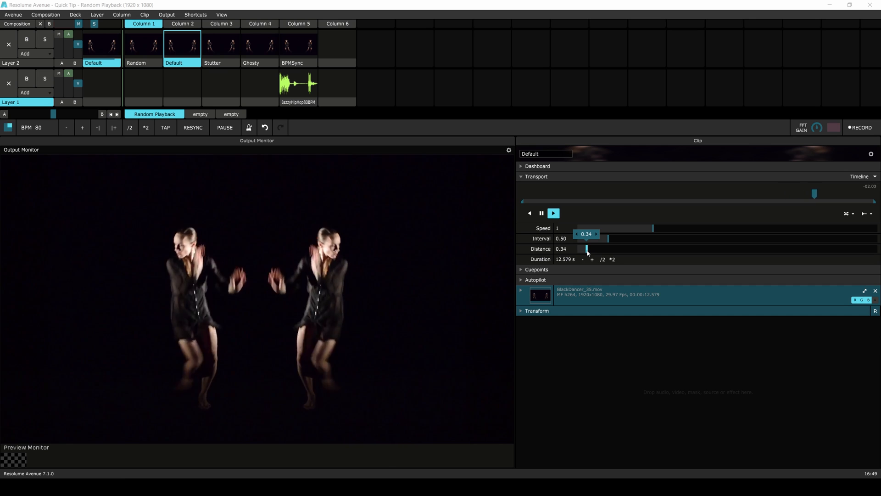
pyautogui.moveTo(587, 249); pyautogui.dragTo(745, 248)
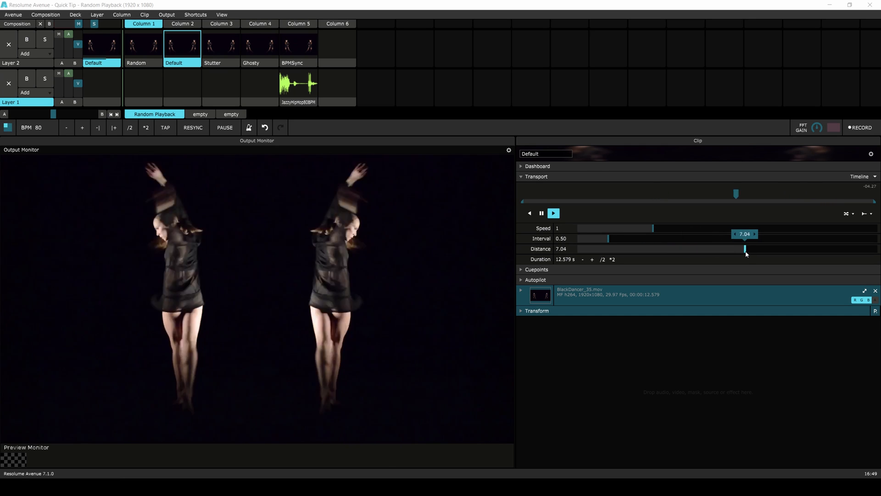
# - Play the Stutter variant, then leave the trail-ghosted Ghosty variant running
pyautogui.click(220, 45)
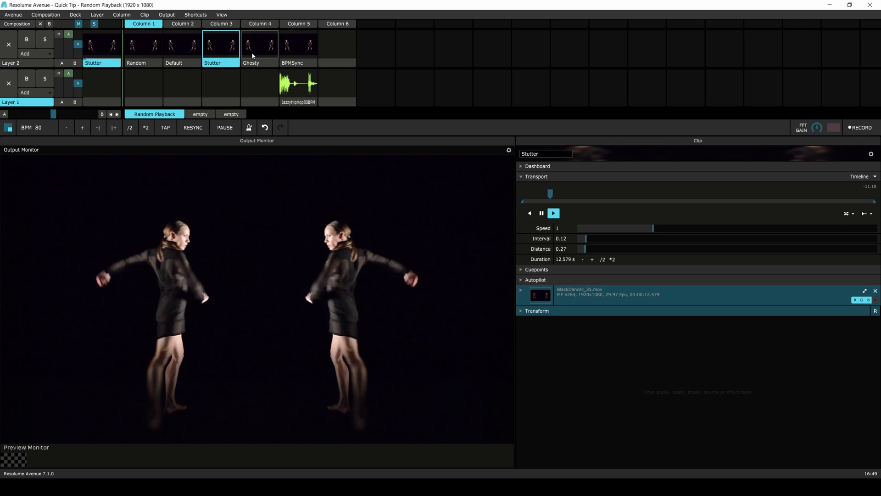
pyautogui.click(259, 44)
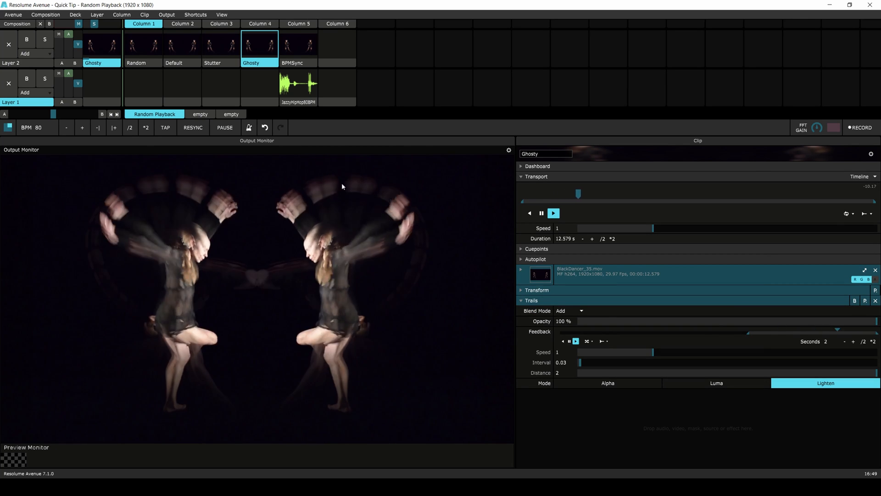